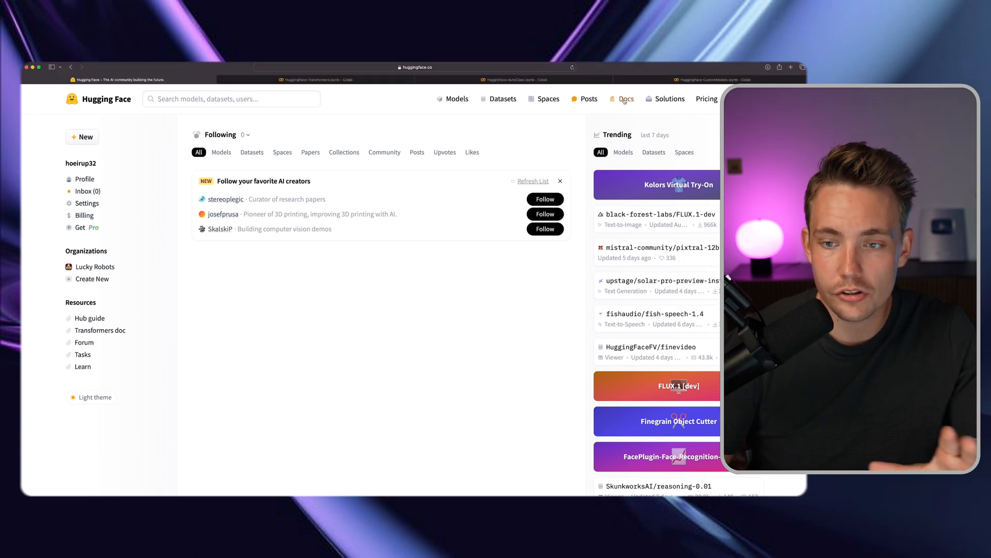
- Go to the Hugging Face Docs overview from the top navigation bar
click(627, 99)
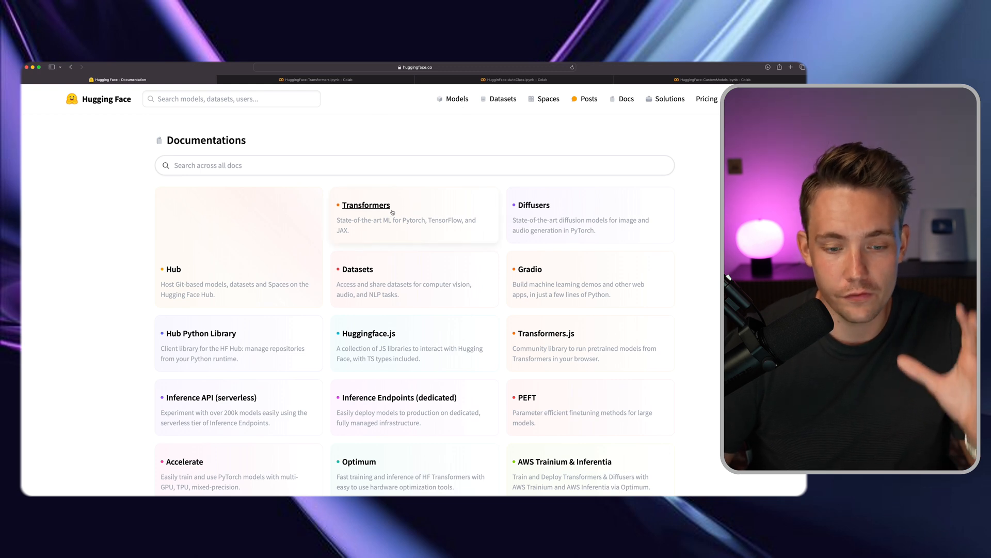
- Read the Transformers docs introduction and Contents overview, then return to the Colab notebook
click(365, 204)
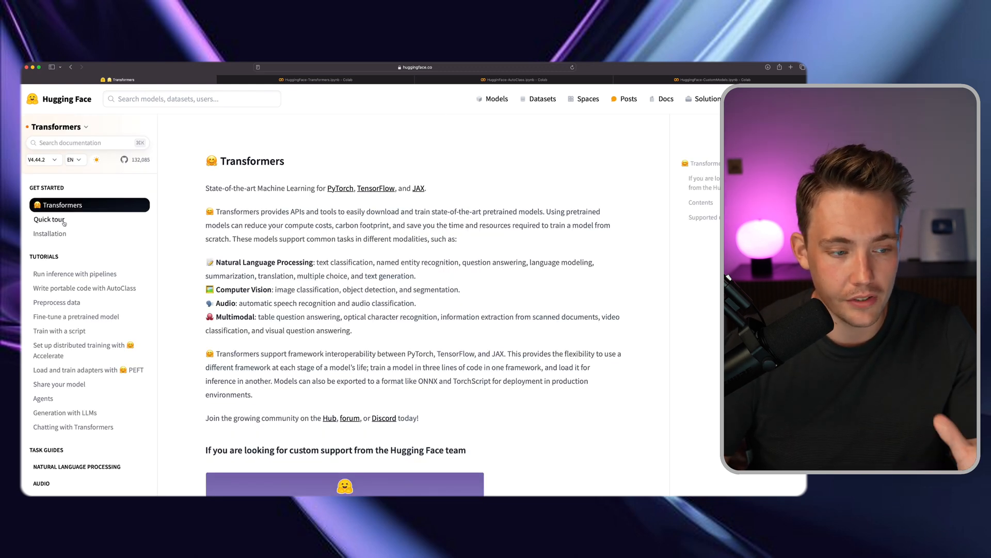
scroll(down, 3)
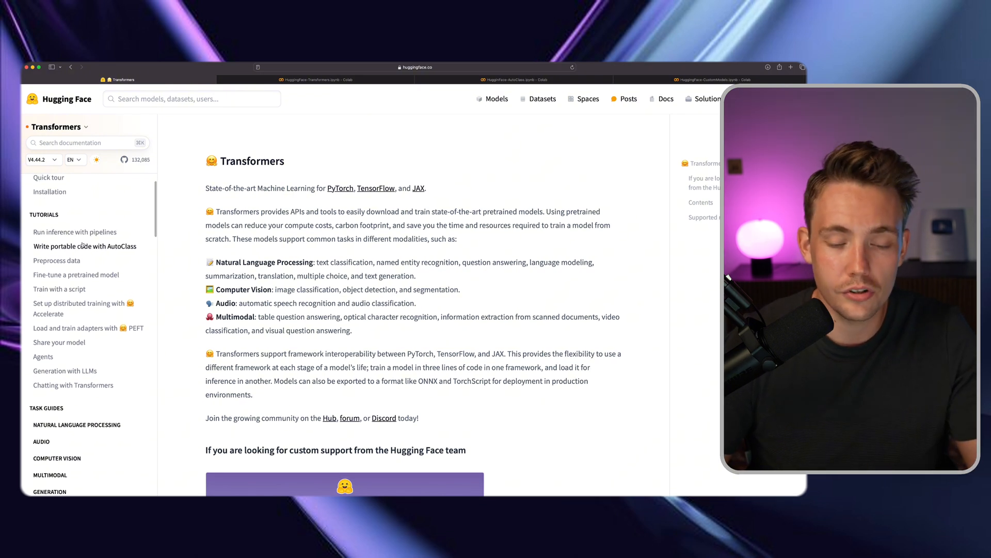
scroll(down, 3)
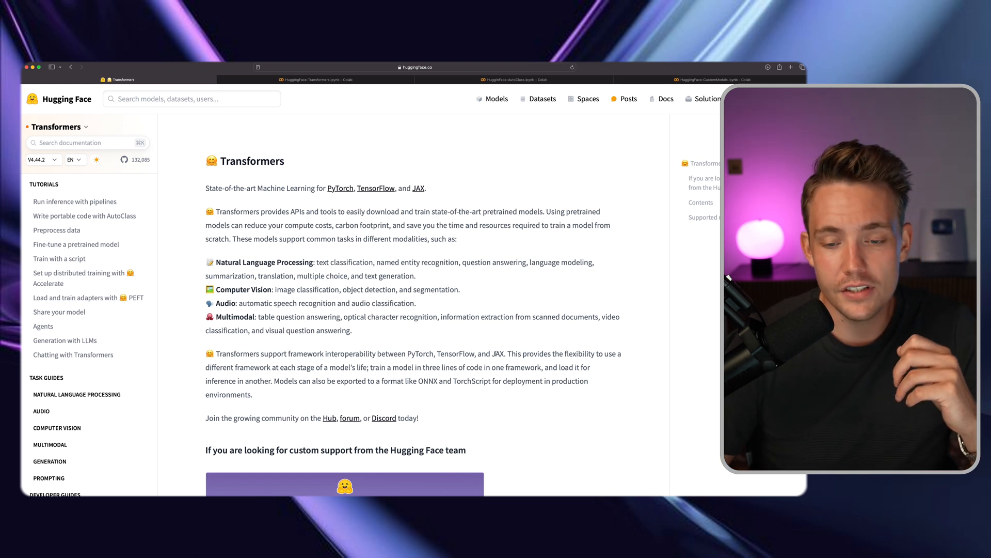
scroll(down, 3)
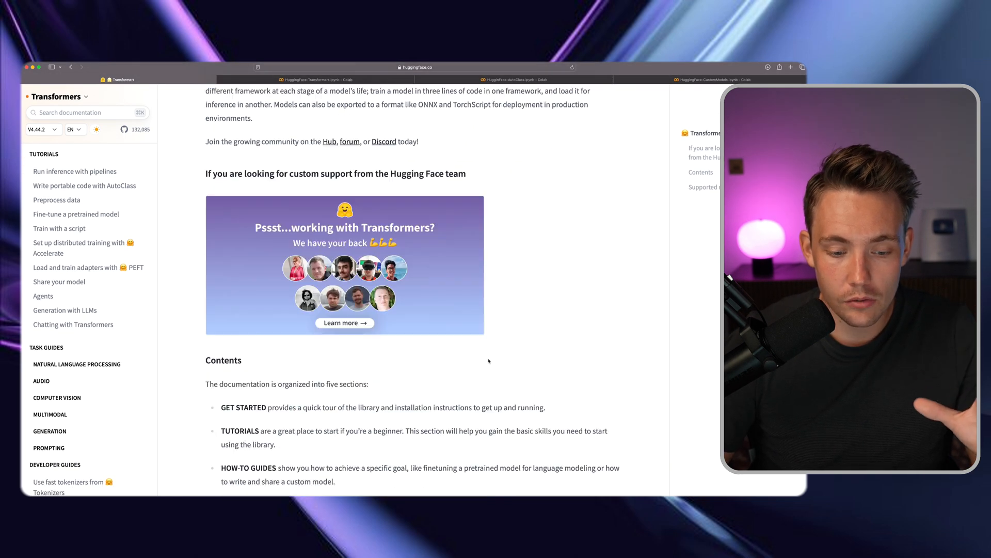
scroll(down, 3)
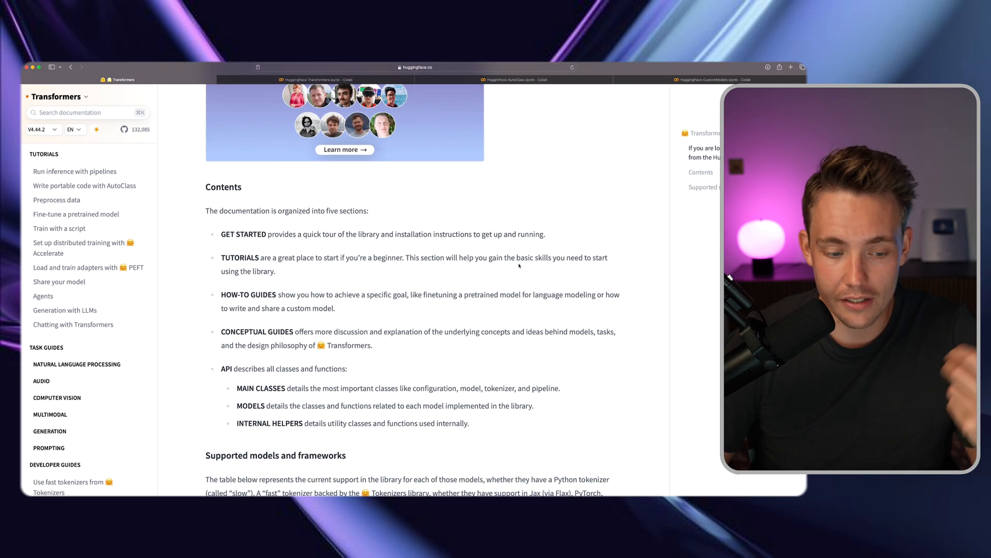
click(316, 79)
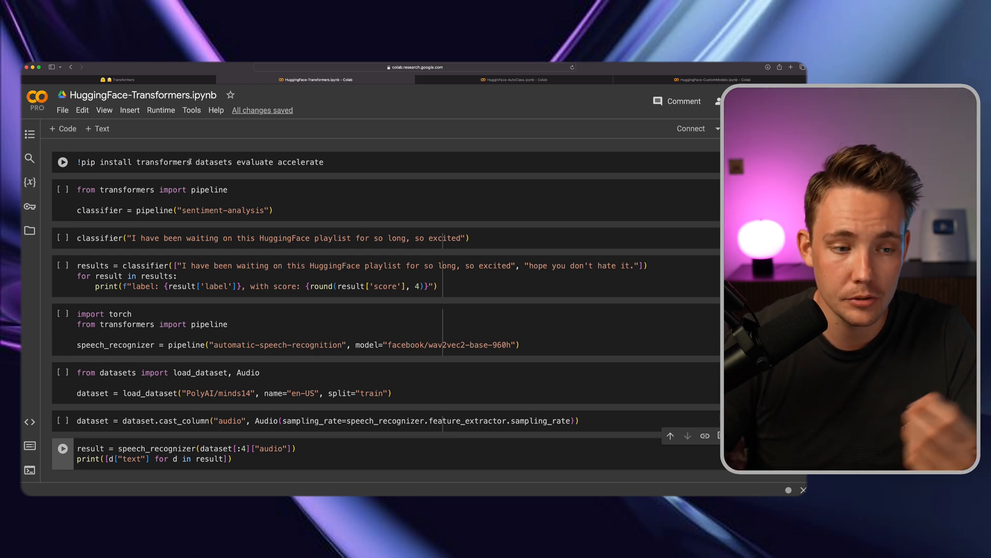
- Run the pip install of transformers, datasets, evaluate and accelerate, highlighting 'datasets'
double_click(214, 162)
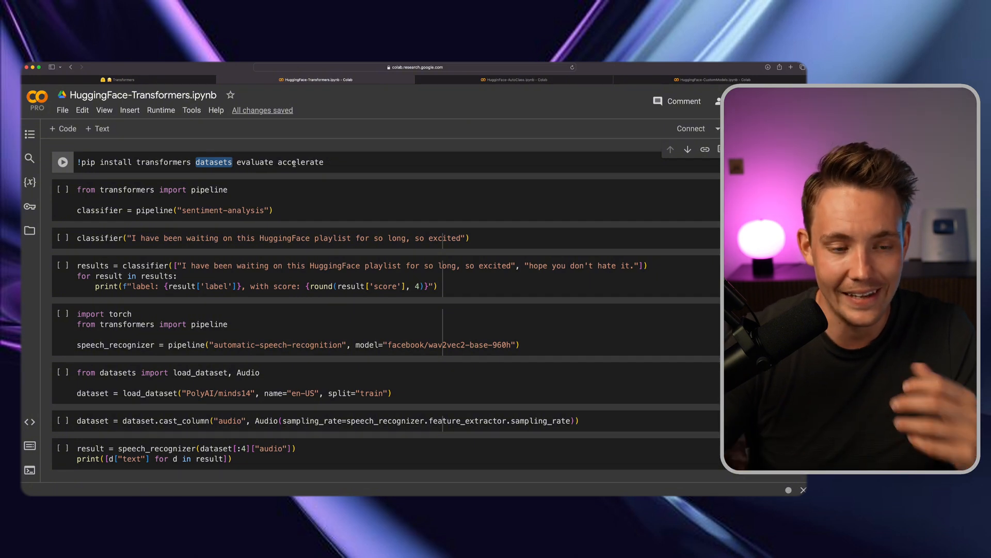
mouse_move(208, 176)
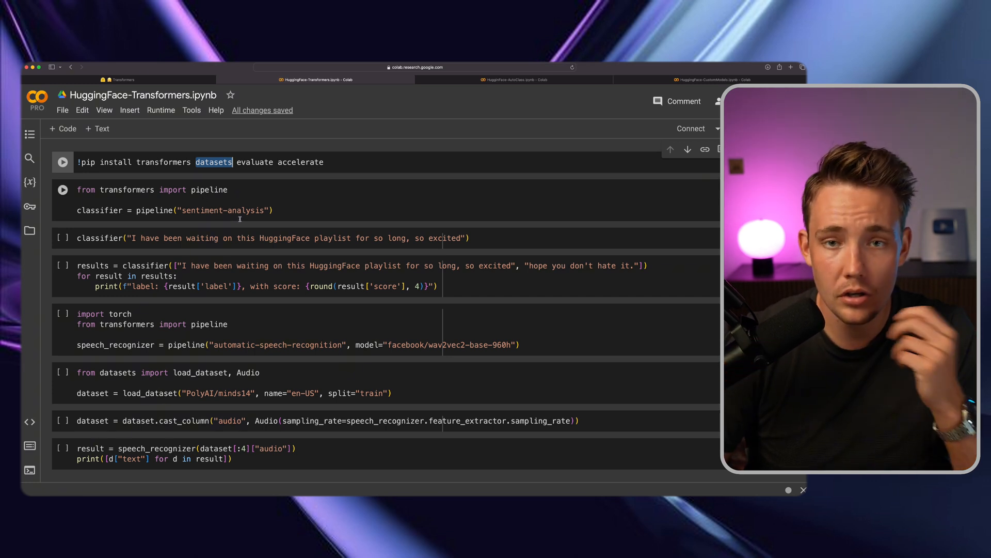
click(62, 162)
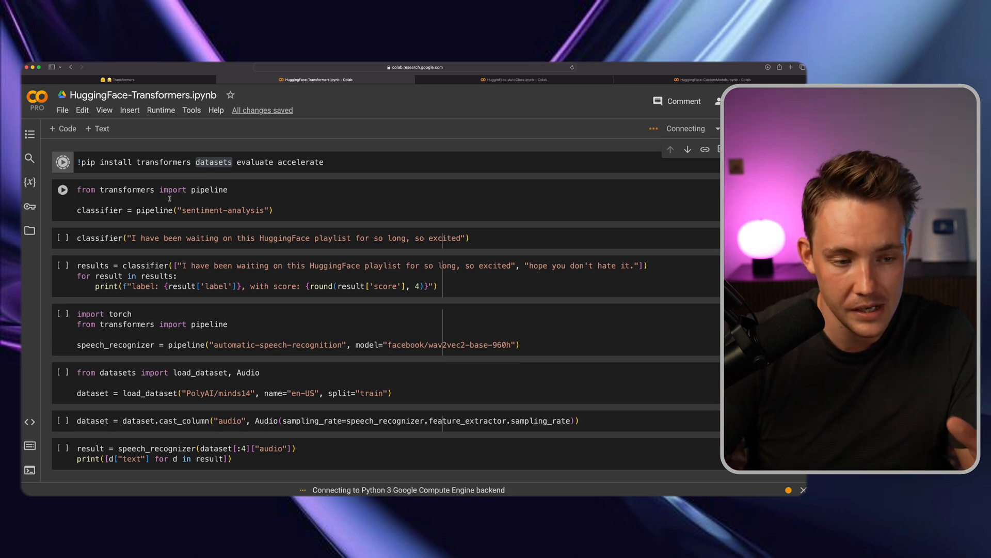
- Run the import and default sentiment-analysis pipeline cell, downloading the DistilBERT model files
scroll(down, 3)
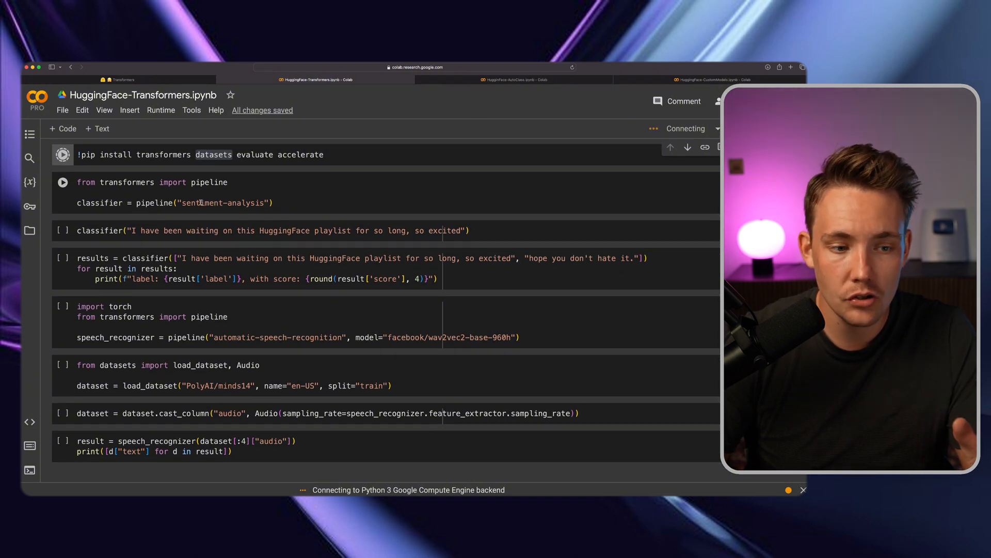
double_click(126, 182)
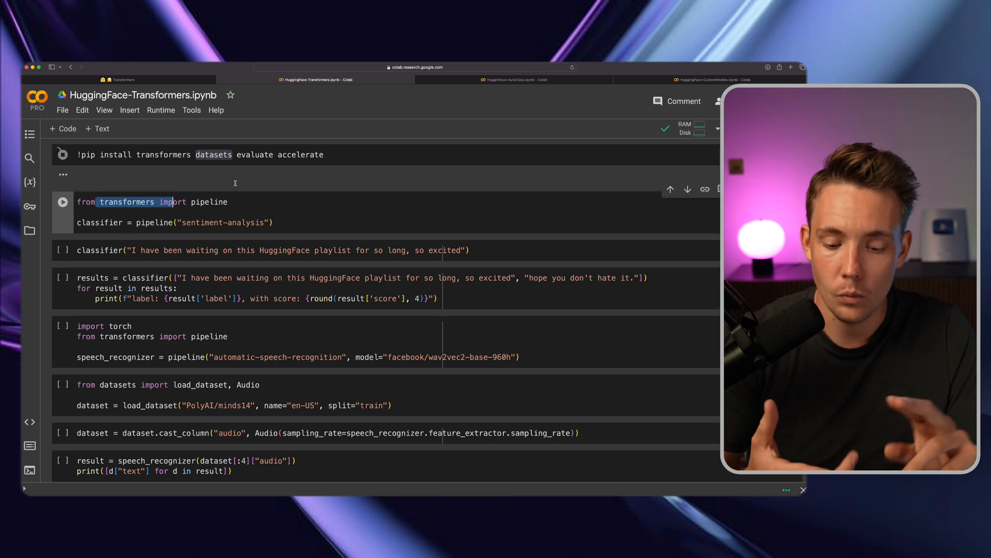
click(63, 154)
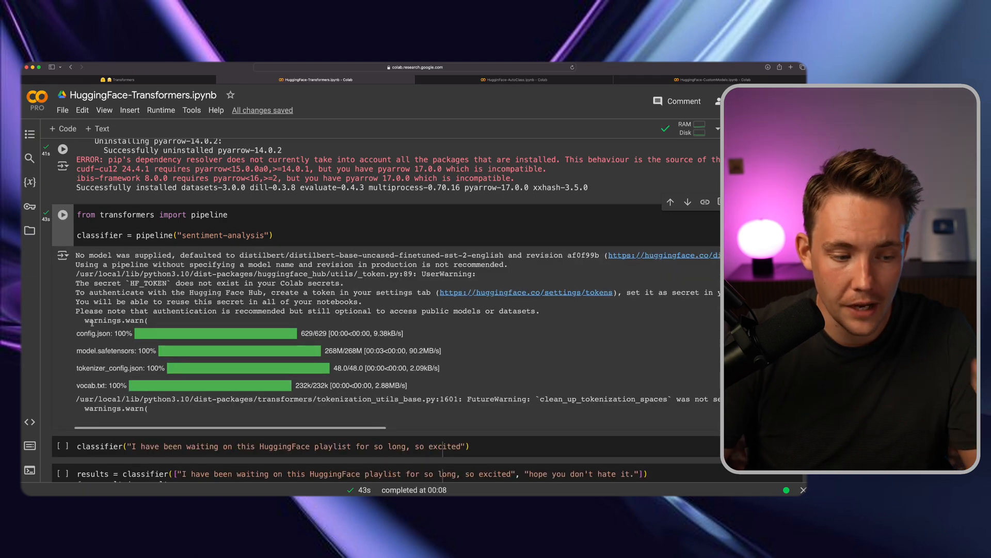
- Scroll to the playlist-sentence classifier result showing POSITIVE with score about 0.9958
scroll(down, 3)
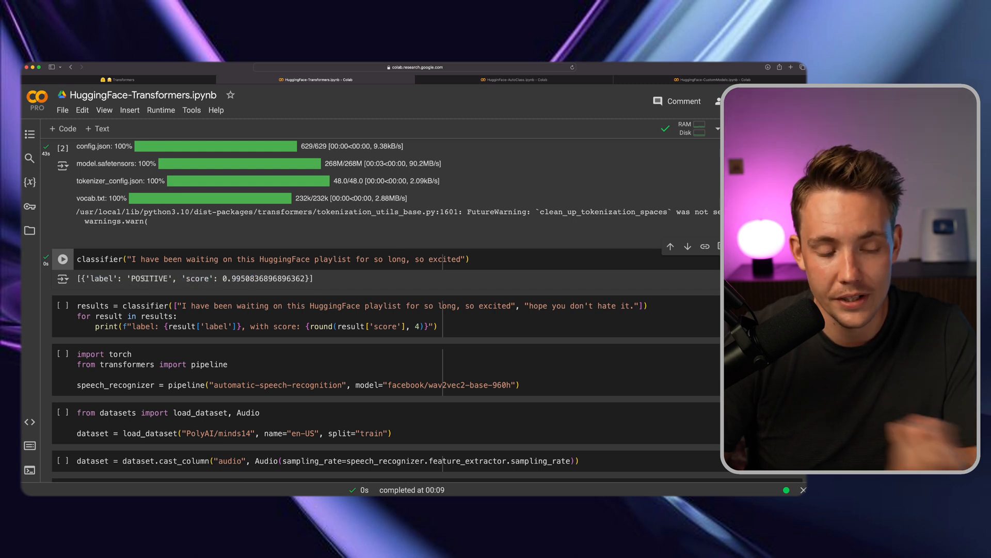
double_click(148, 278)
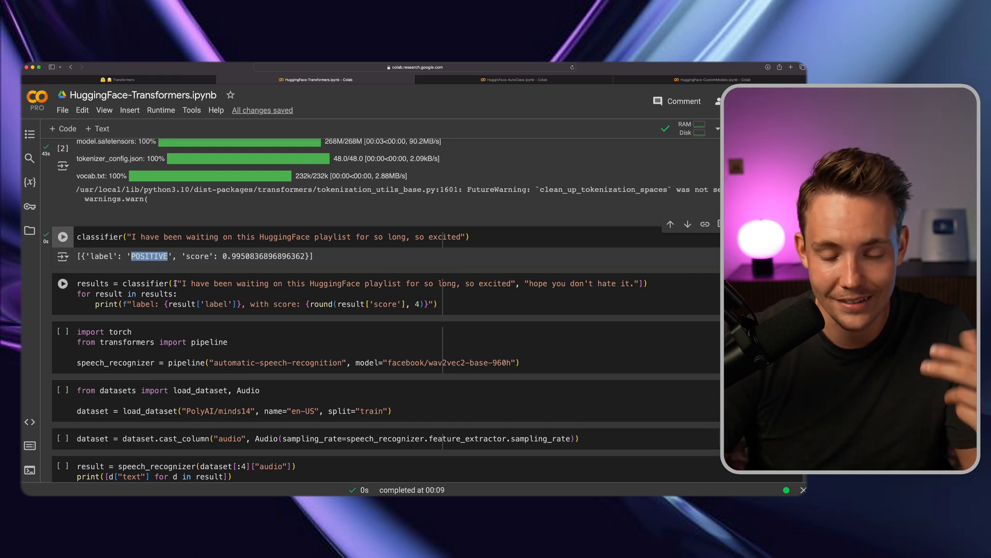
mouse_move(580, 297)
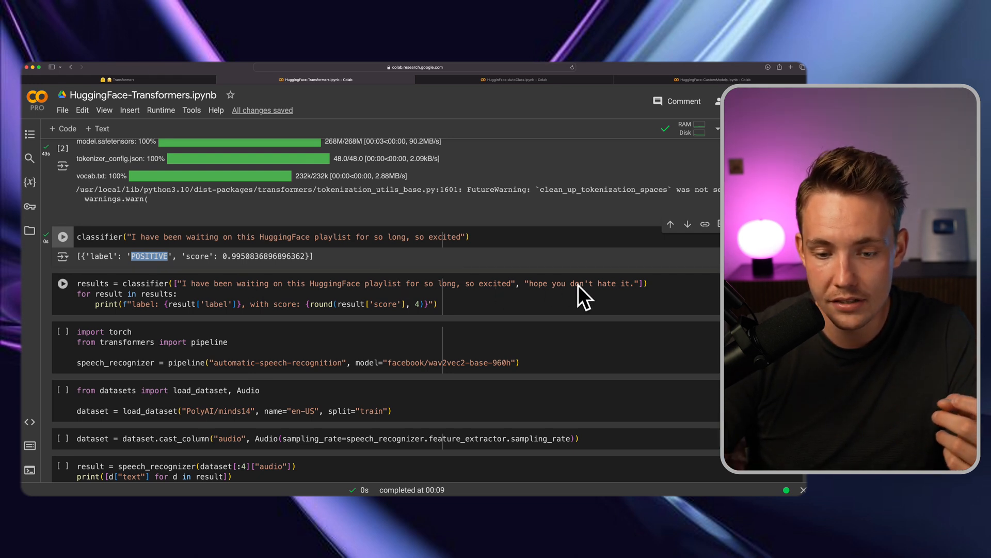
click(63, 283)
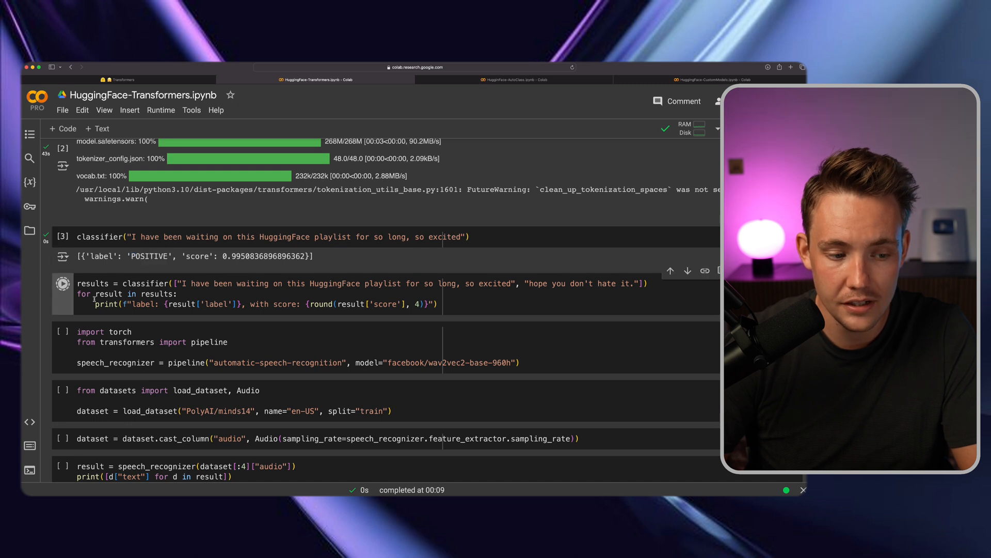
click(62, 282)
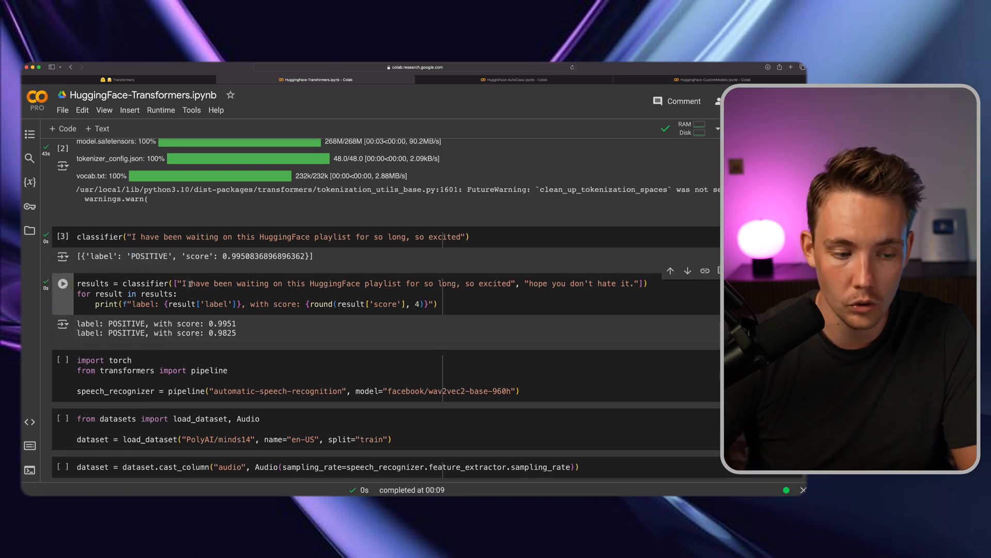
mouse_move(241, 336)
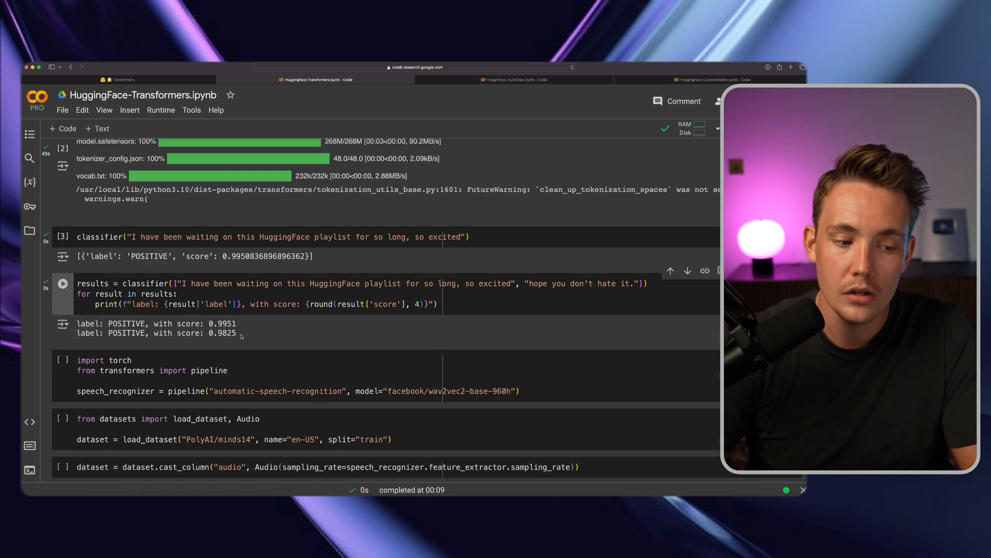
double_click(587, 283)
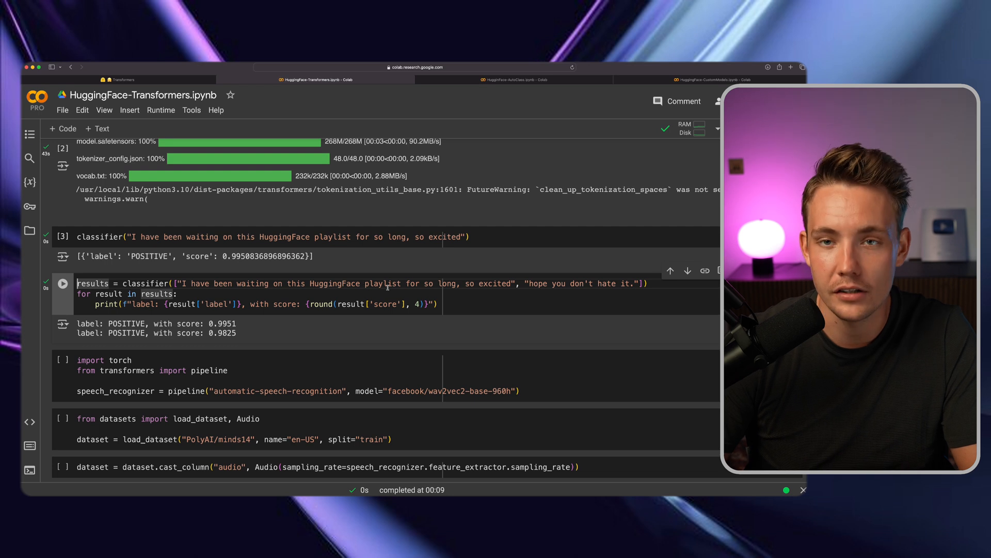
scroll(down, 3)
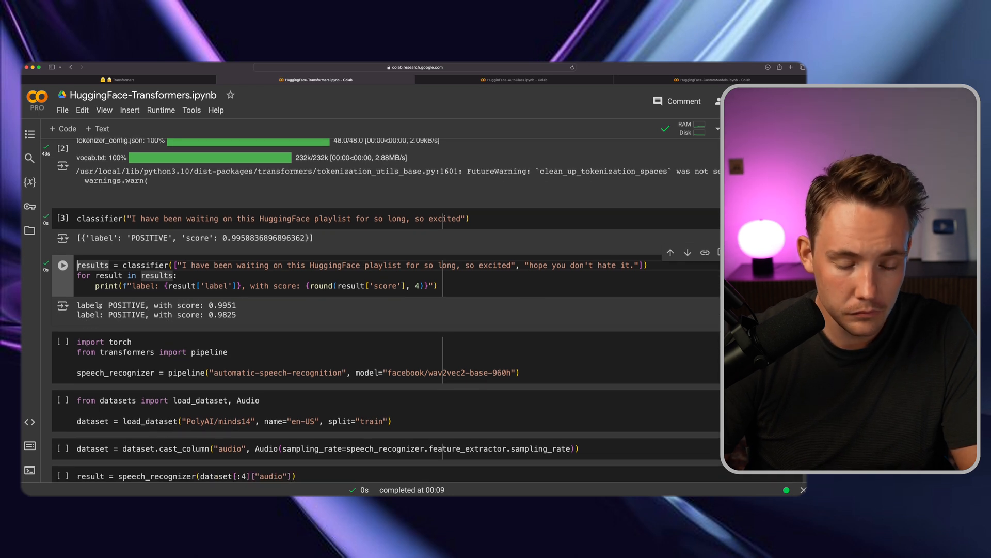
scroll(down, 3)
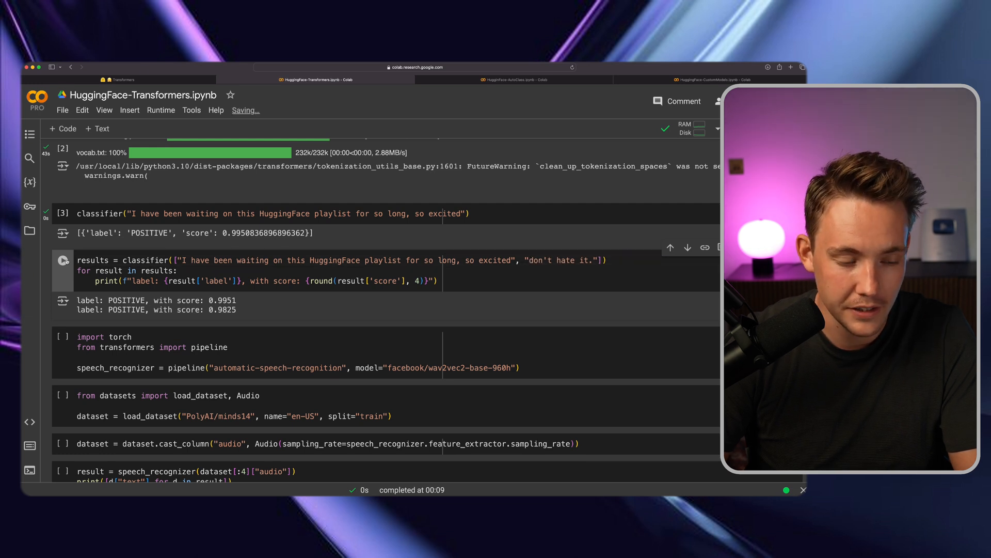
- Reword the second sentence to "hate it." and rerun, getting NEGATIVE with score 0.9997
click(63, 260)
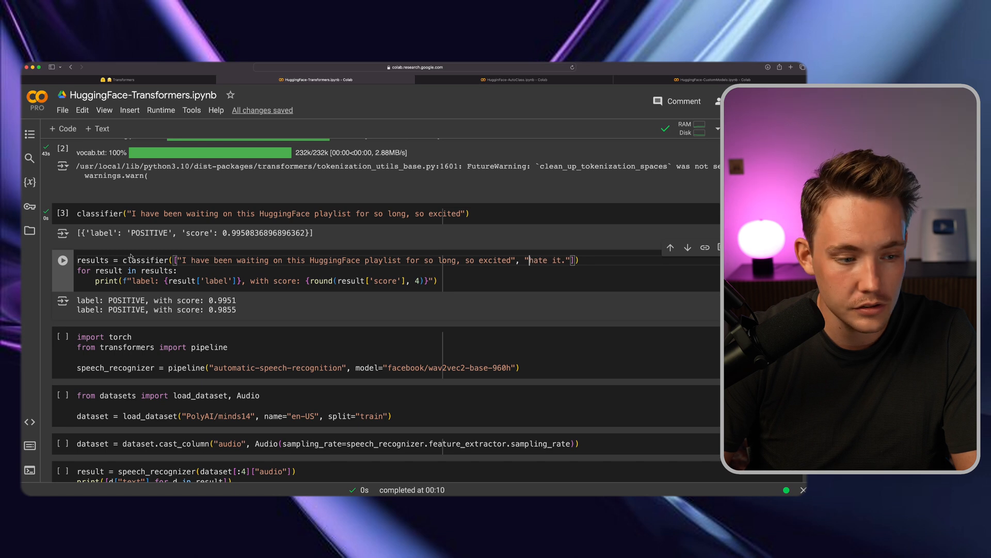
click(63, 261)
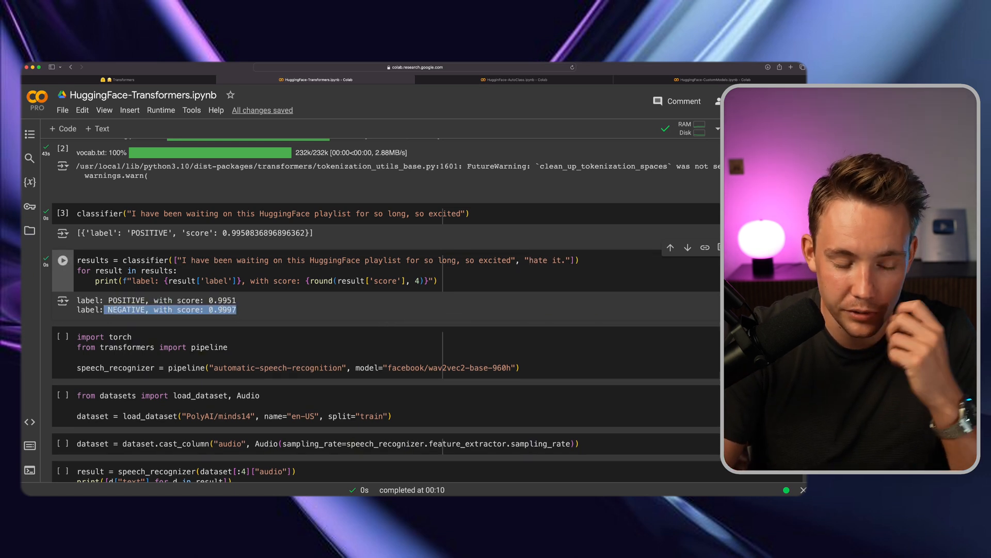
scroll(down, 3)
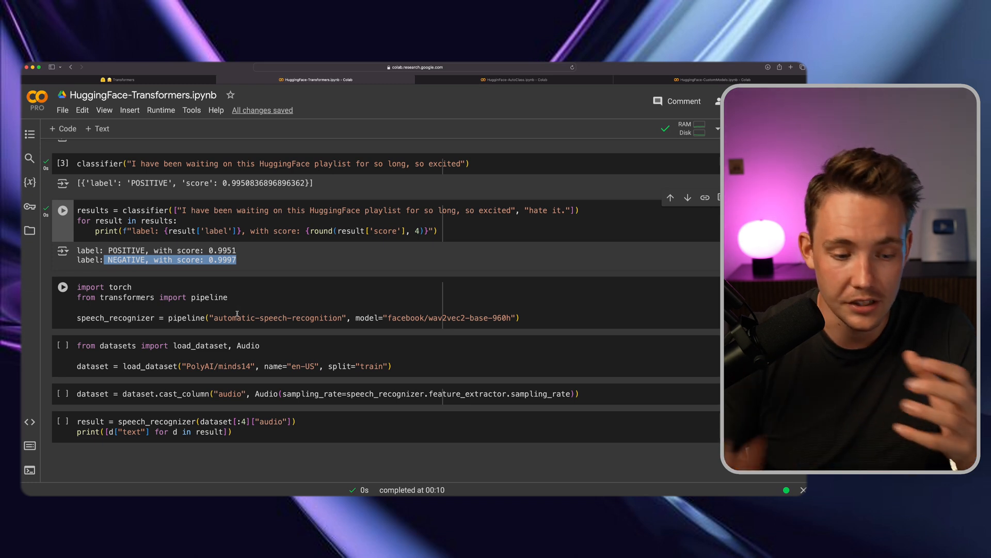
- Run the facebook/wav2vec2-base-960h speech_recognizer pipeline cell and let its files download
click(63, 210)
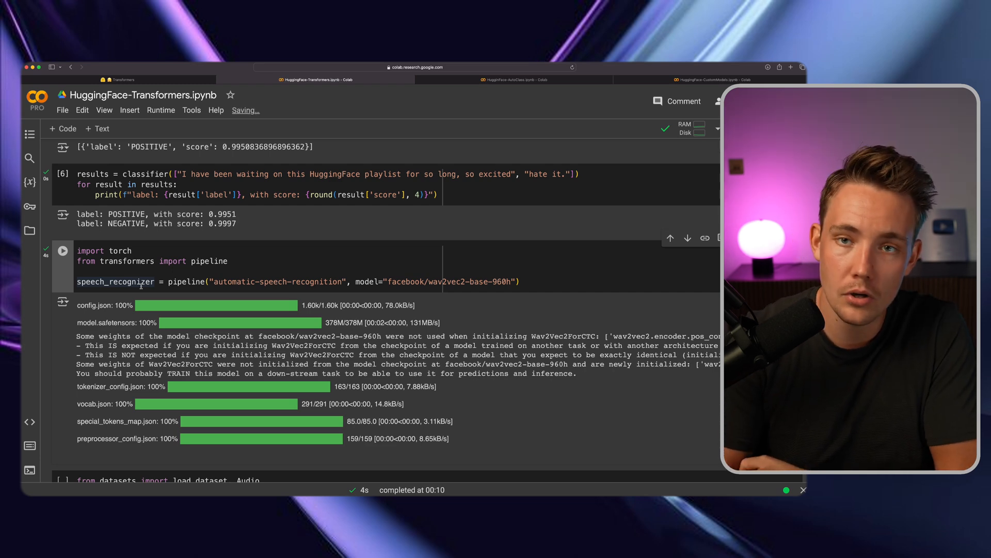
scroll(down, 3)
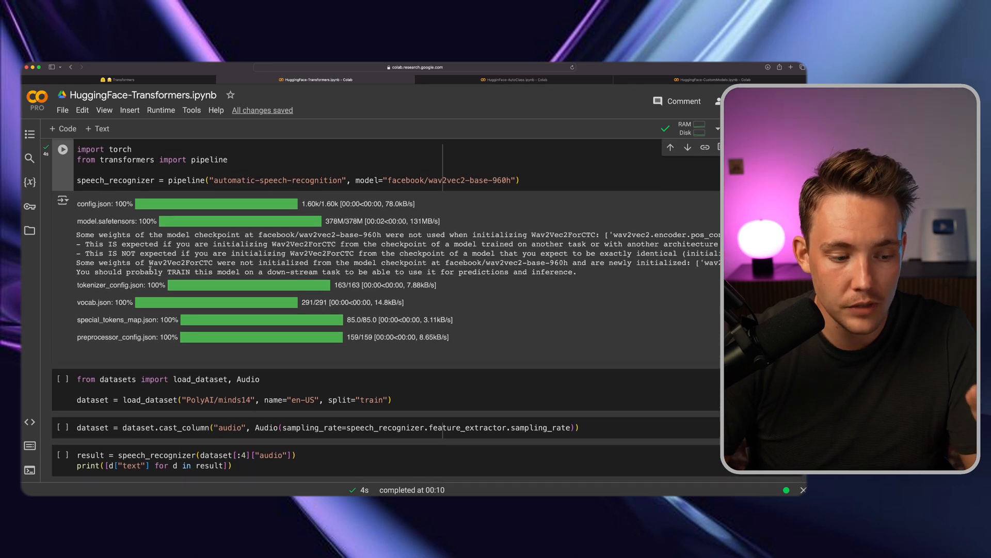
- Run load_dataset for PolyAI/minds14 en-US split="train", reaching the custom-code prompt
scroll(down, 3)
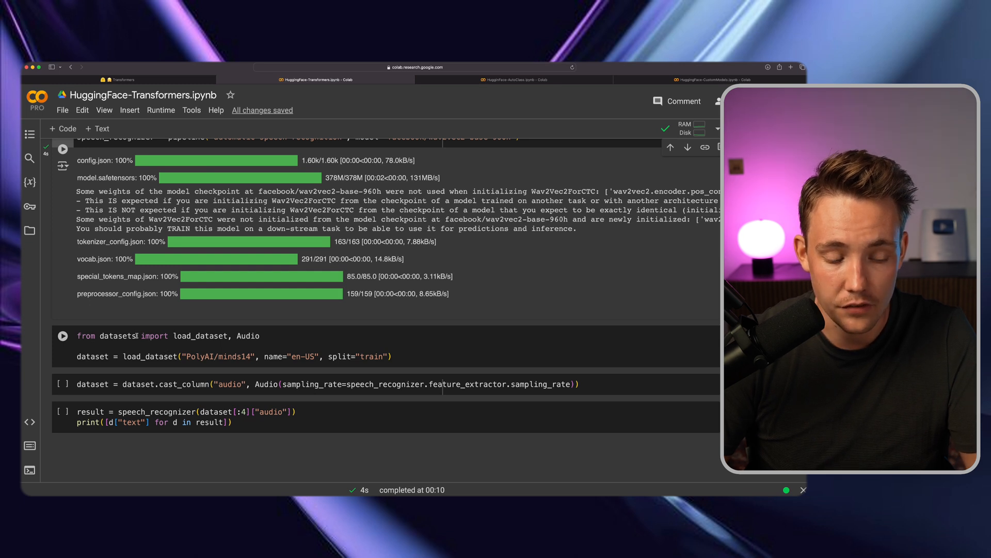
double_click(202, 356)
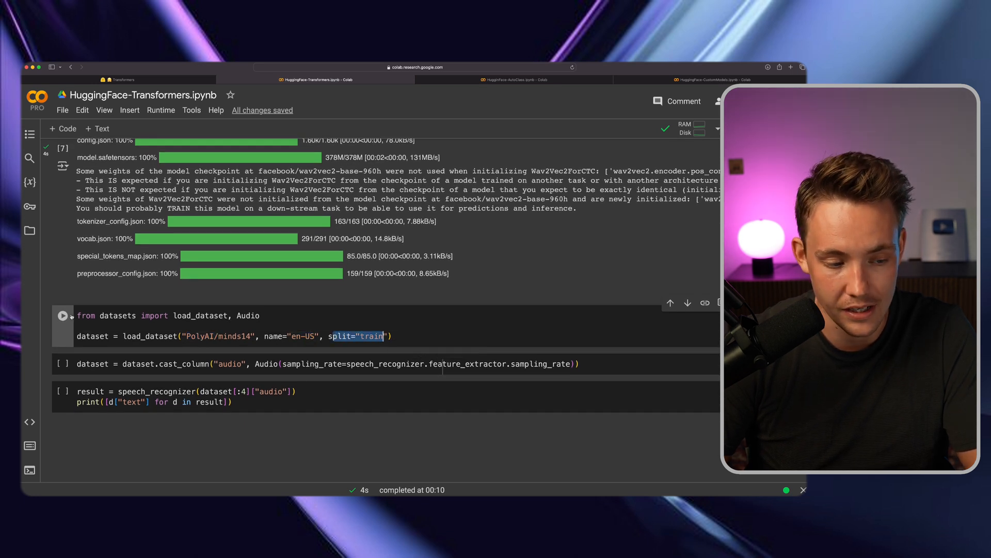
click(63, 315)
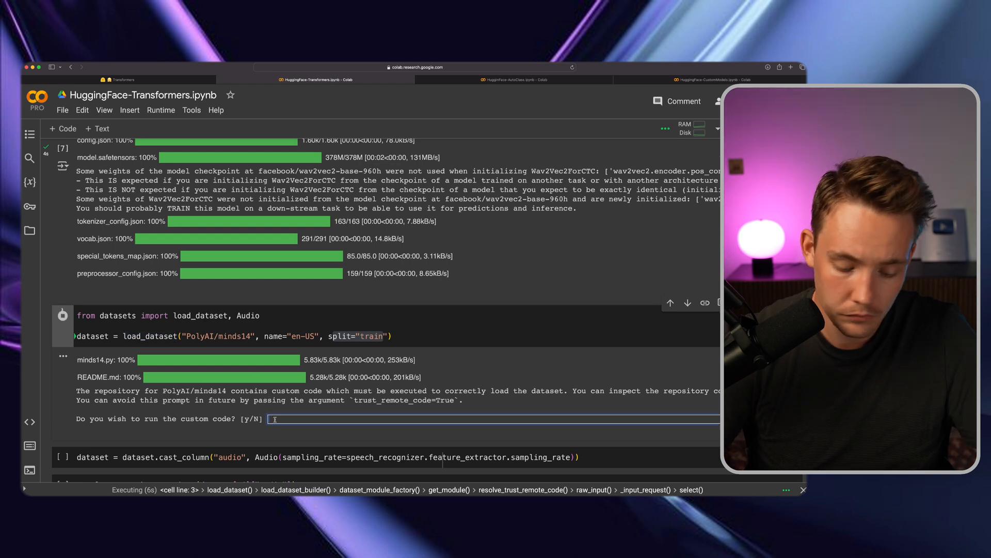
text(y)
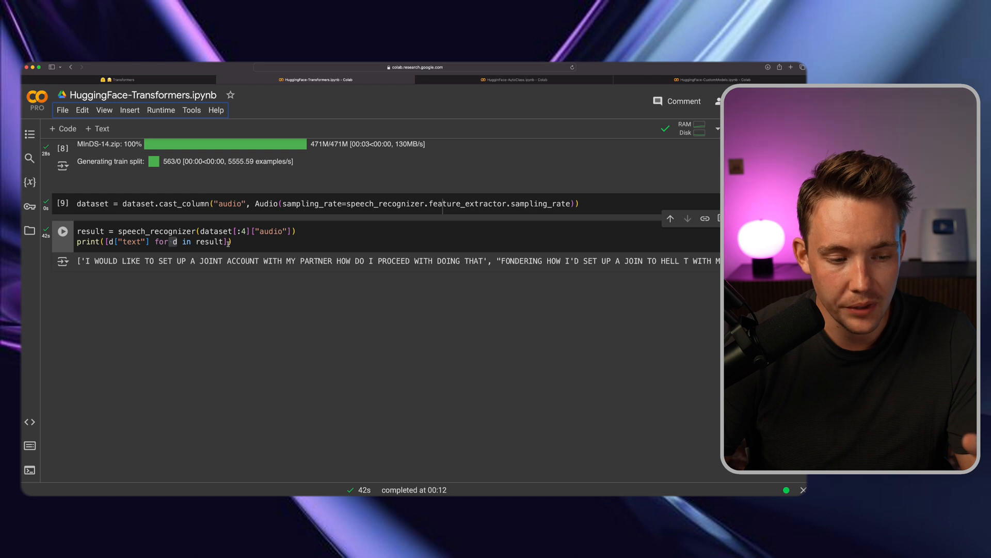
drag(87, 260, 238, 260)
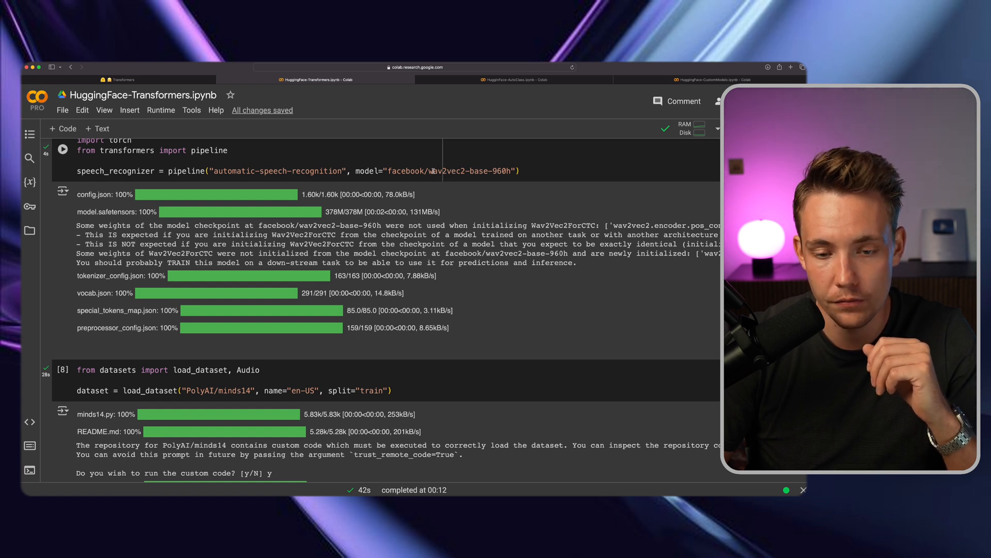
double_click(451, 167)
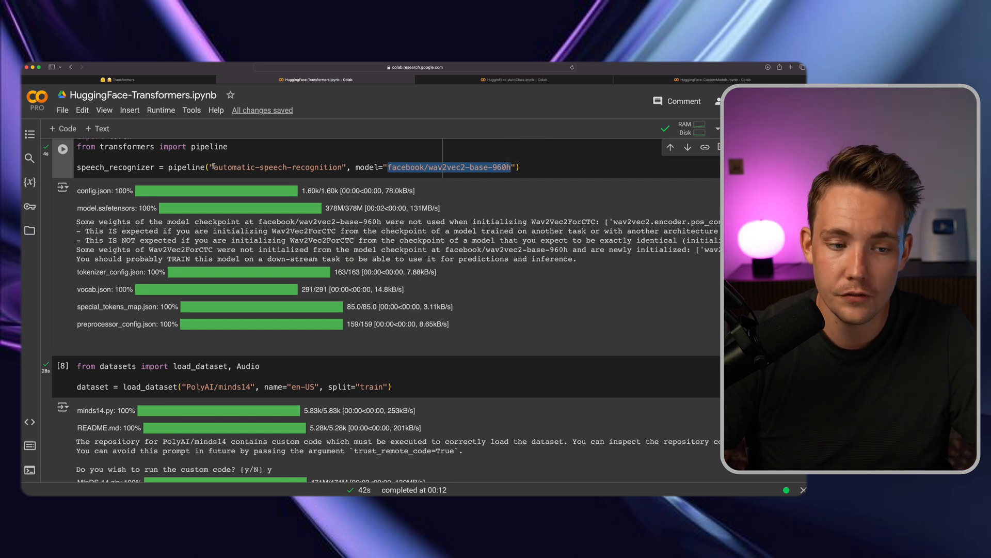
scroll(down, 3)
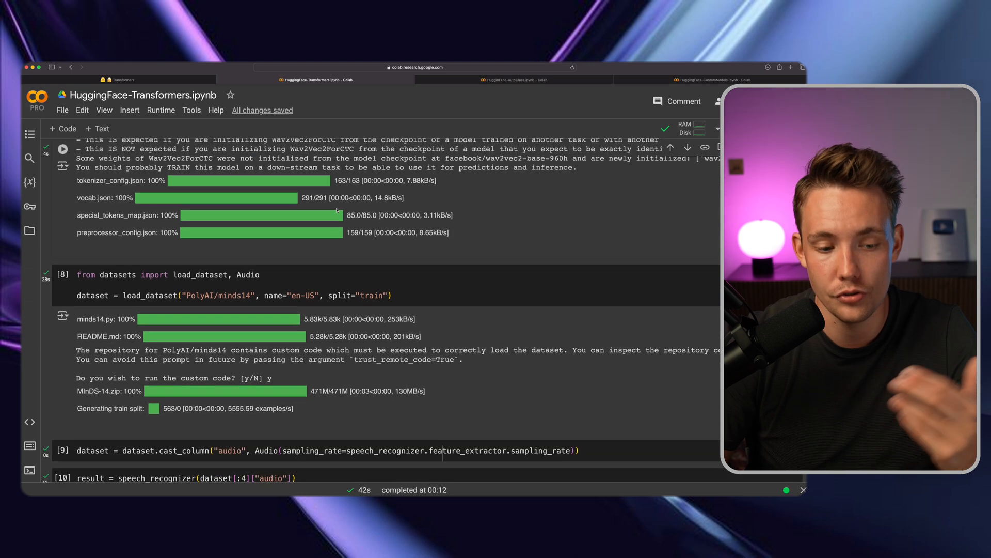